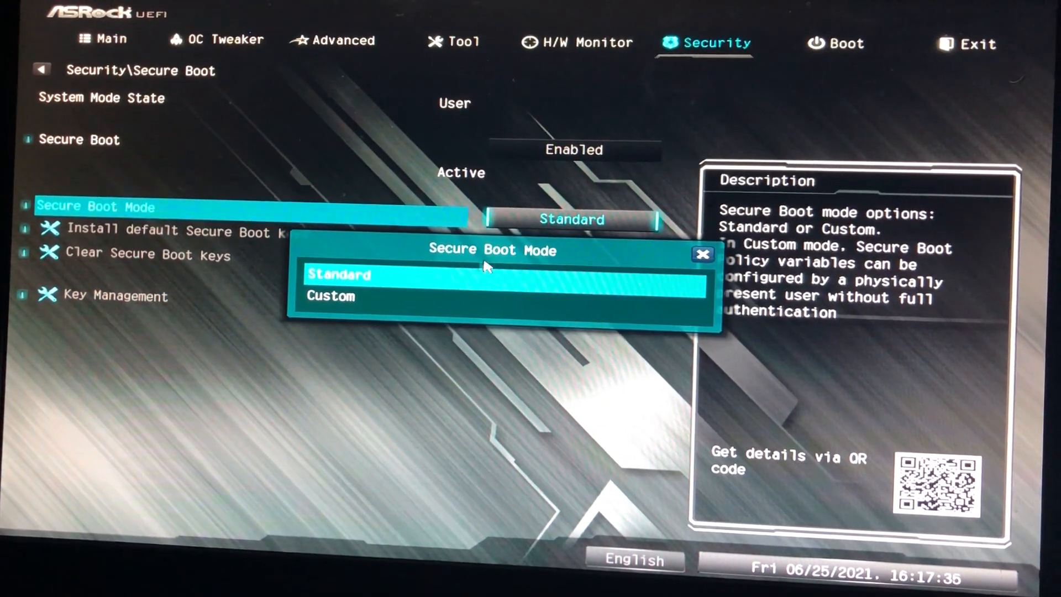
Choose Standard from the Secure Boot Mode popup so Secure Boot is enabled
click(701, 256)
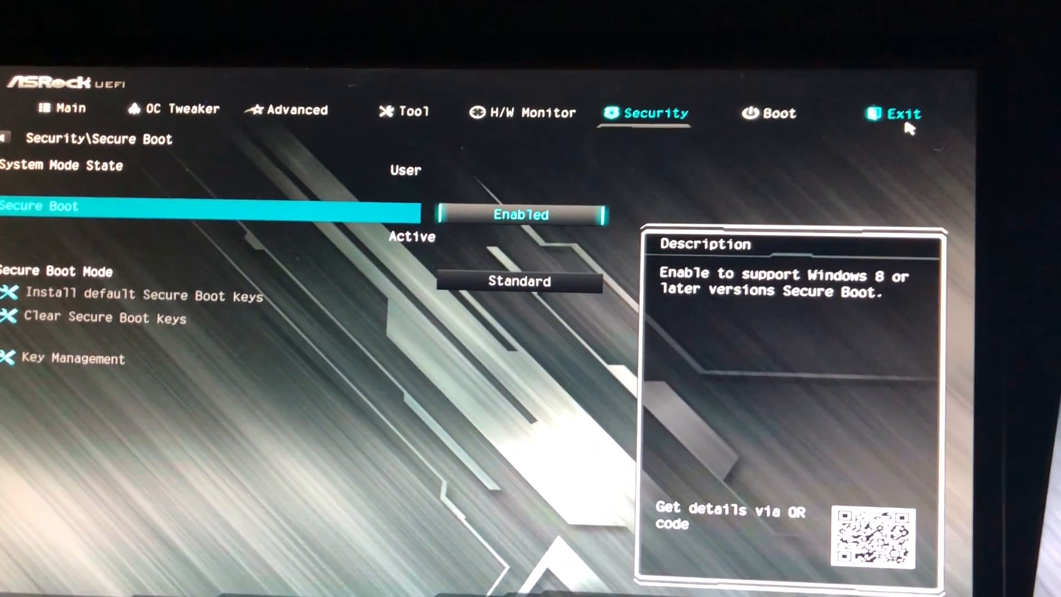
click(902, 114)
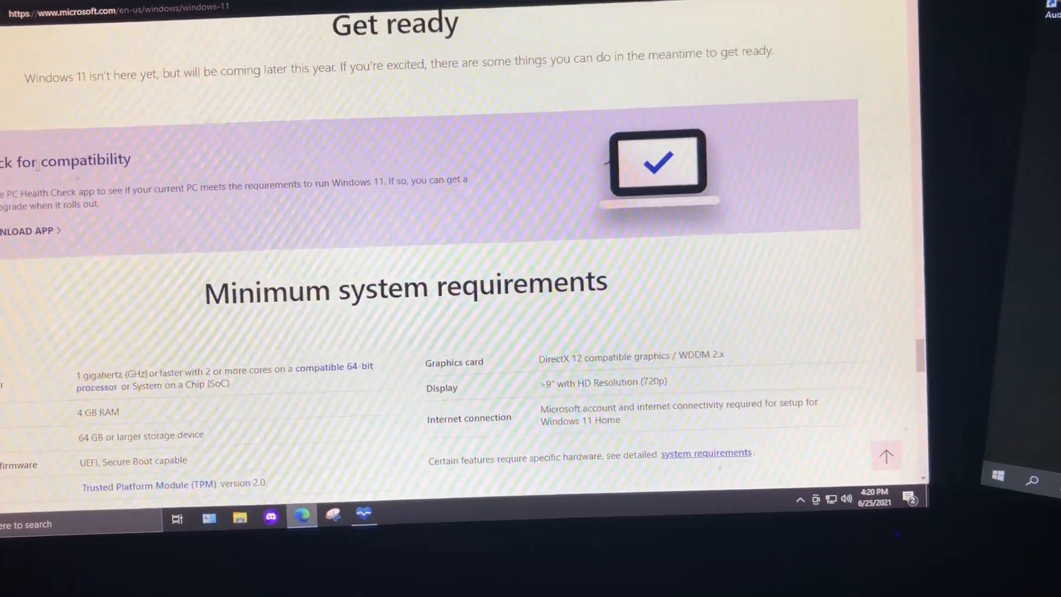
Scroll Microsoft's Windows 11 page down to the minimum system requirements table
scroll(down, 3)
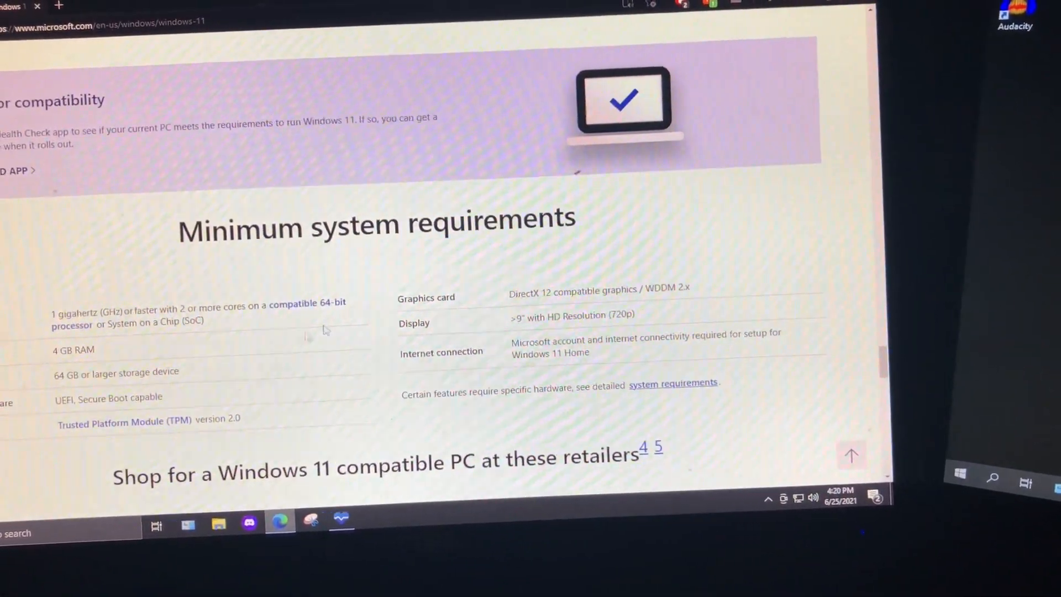
scroll(down, 3)
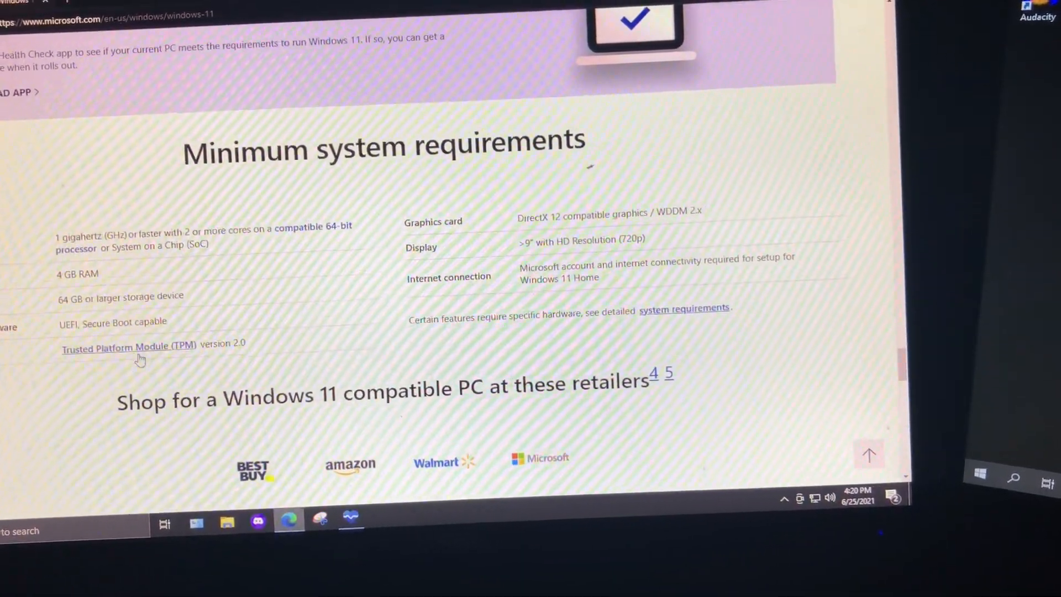